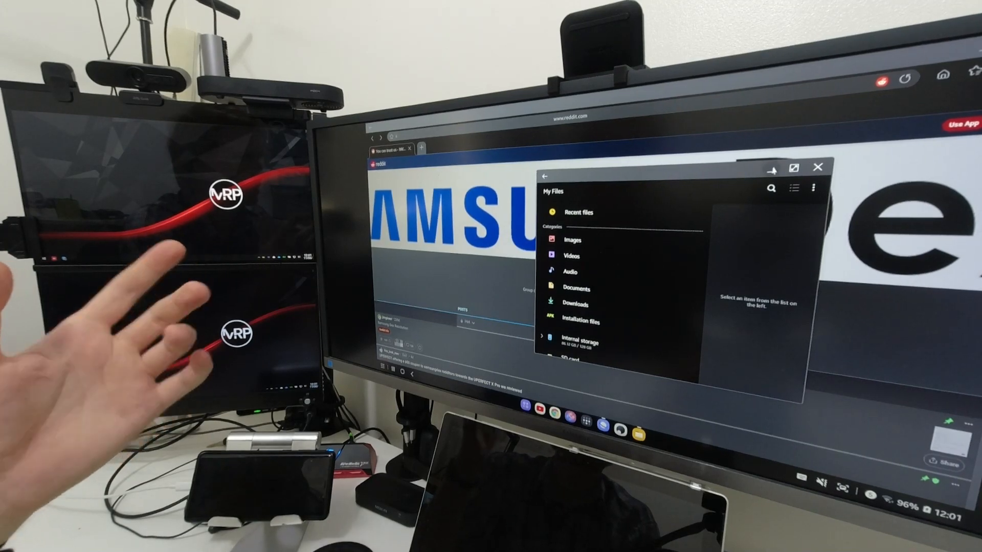
Close the My Files window so the Reddit page shows alone in DeX
{"action": "left_click", "coordinate": [817, 167]}
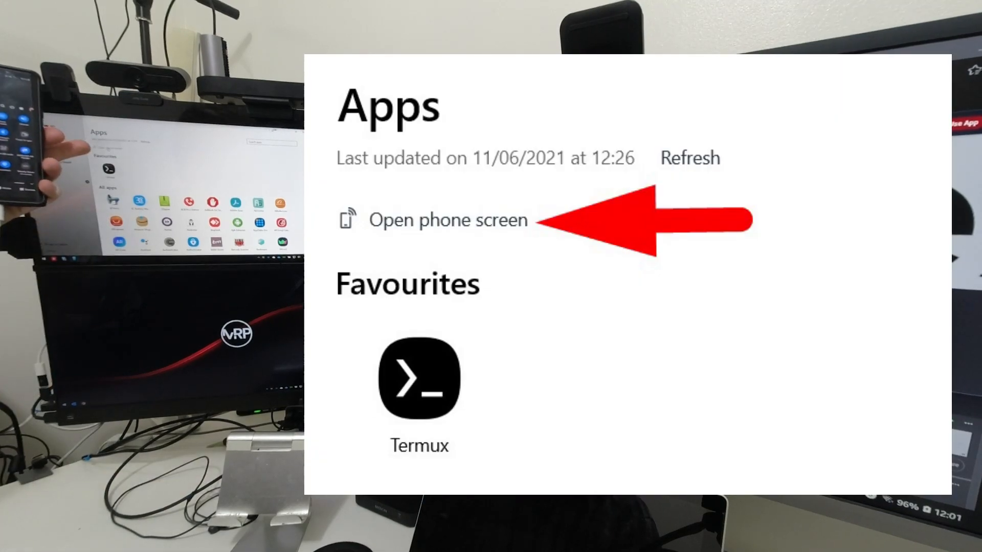
Launch the mirrored phone screen from the Your Phone Apps page
{"action": "left_click", "coordinate": [446, 220]}
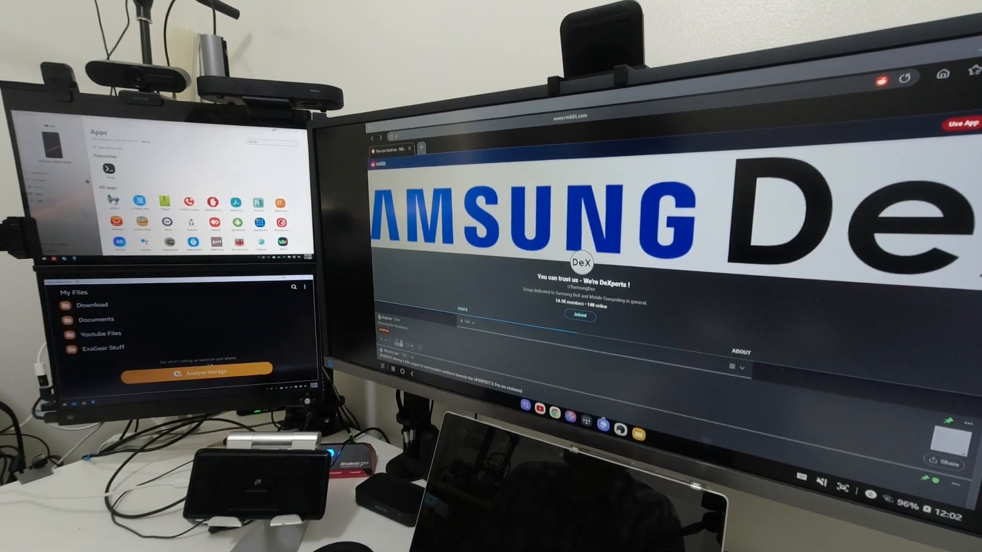
Launch the Amazon app on the mirrored phone screen on the second monitor
{"action": "left_click", "coordinate": [188, 369]}
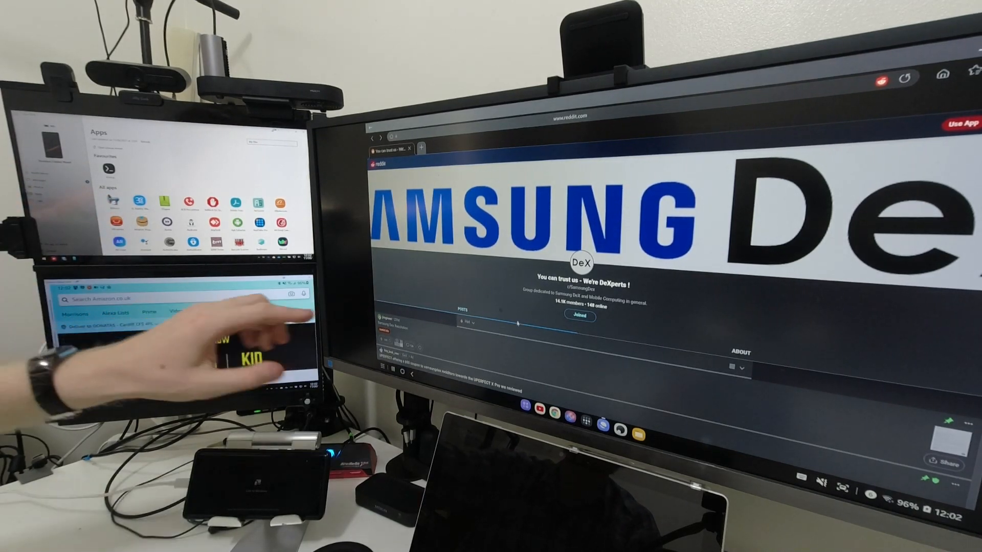
Scroll down through the Prime Video section in the mirrored Amazon app
{"action": "scroll", "scroll_direction": "down", "scroll_amount": 3}
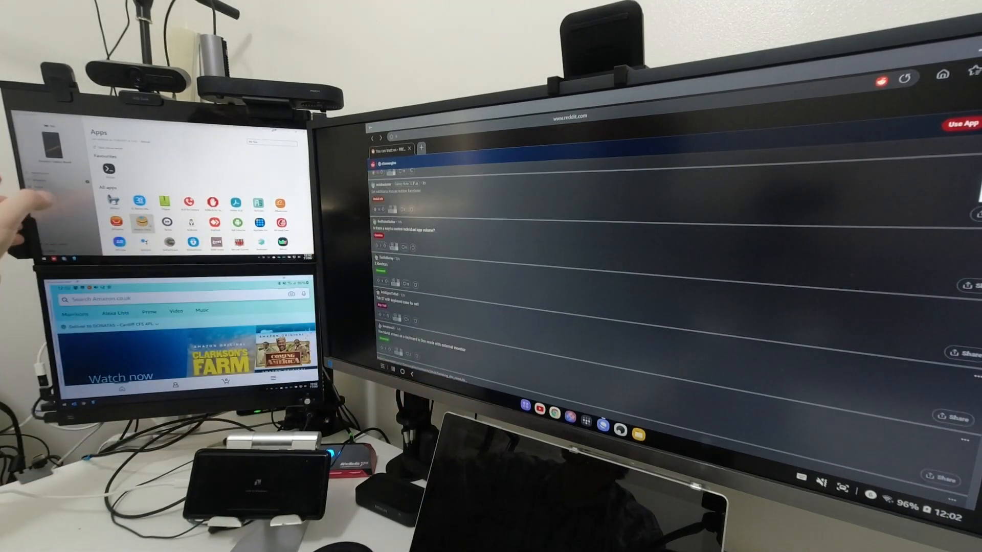